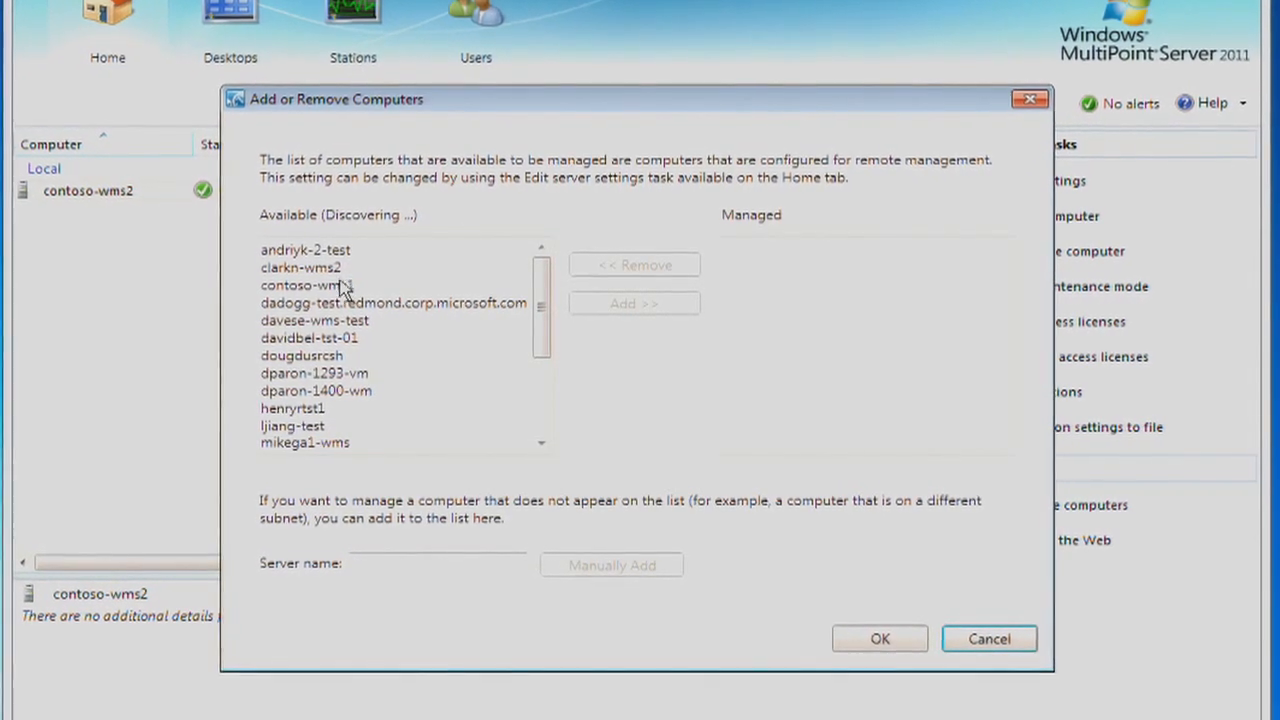
Move contoso-wms1 from the Available list into the Managed computers list.
left_click(634, 303)
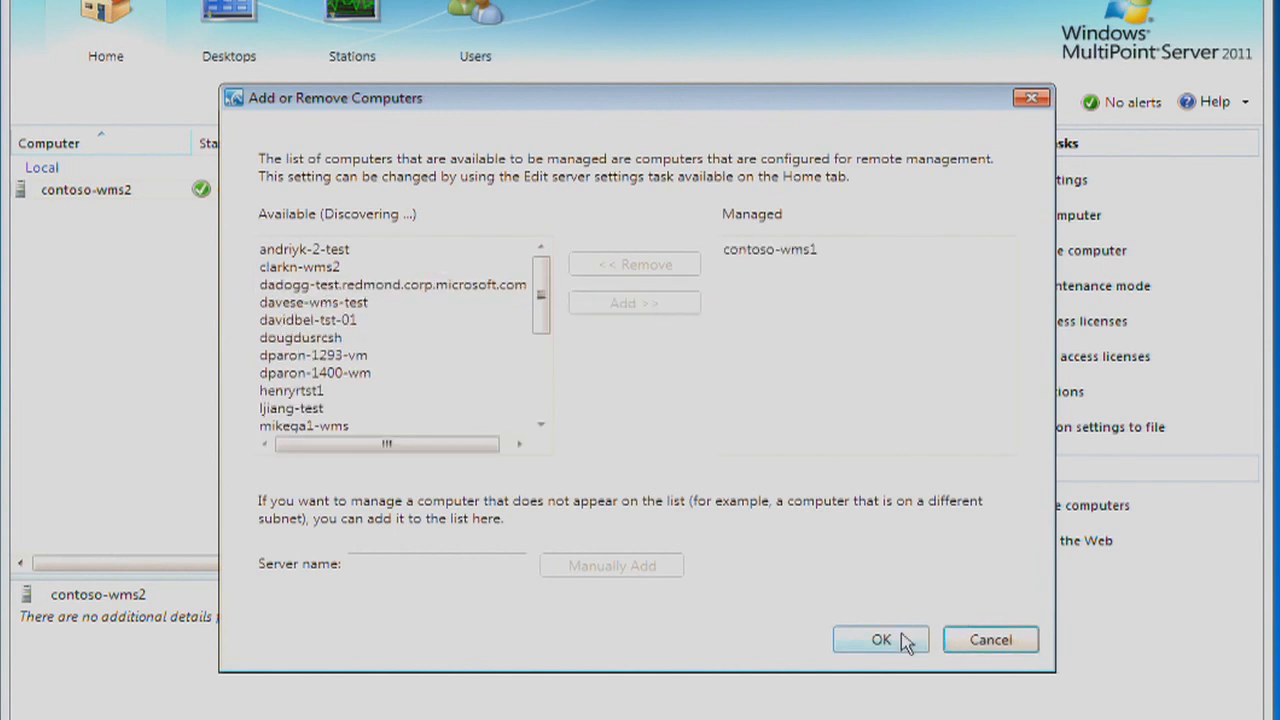